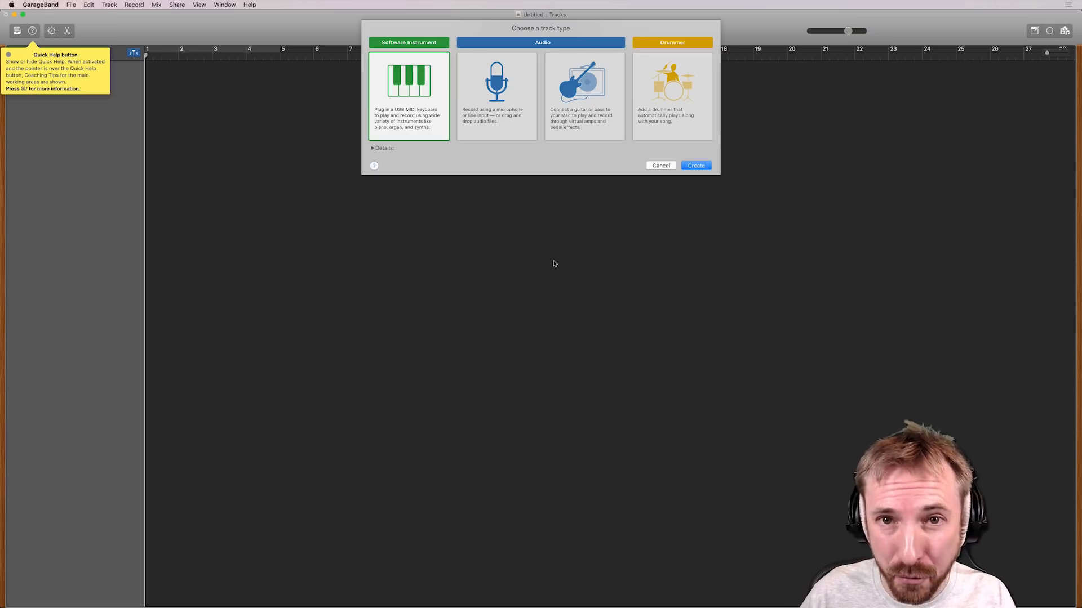
pyautogui.moveTo(518, 126)
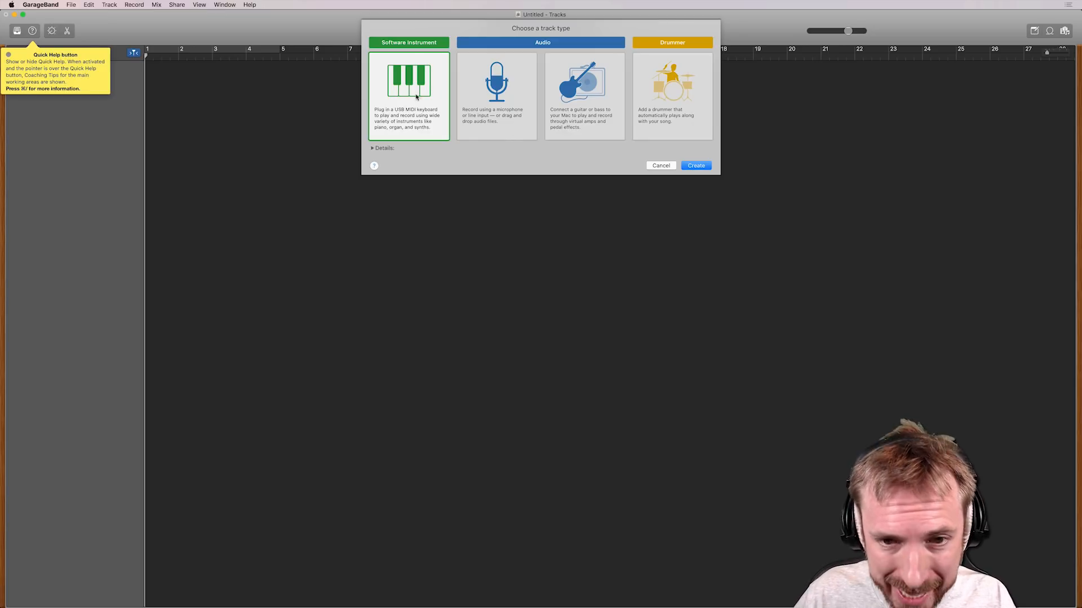
# Create a new Audio (microphone) track, Audio 1, from the track type chooser.
pyautogui.click(496, 95)
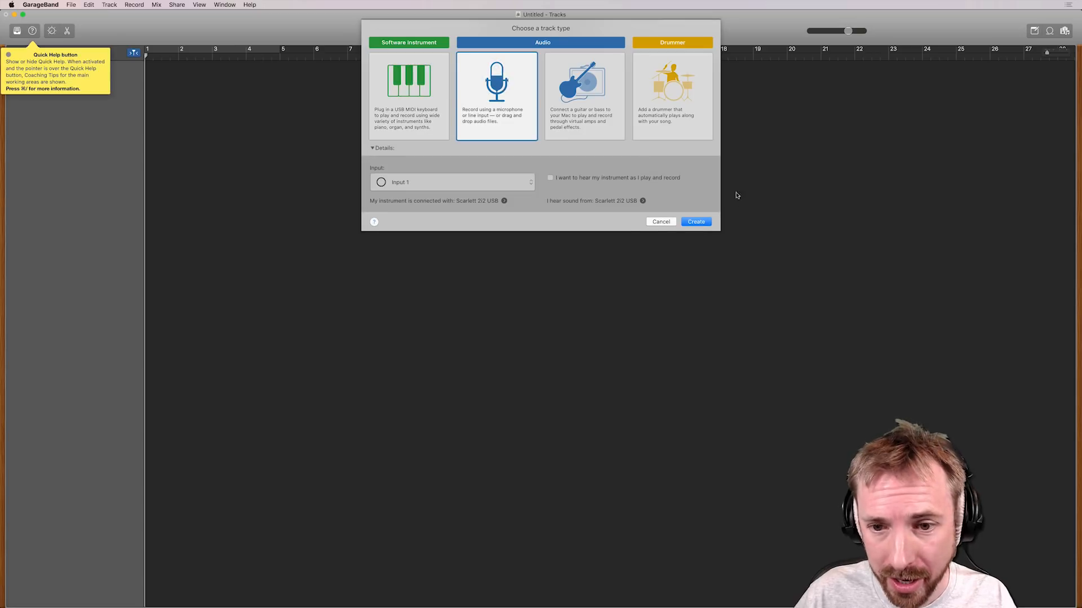
pyautogui.moveTo(668, 219)
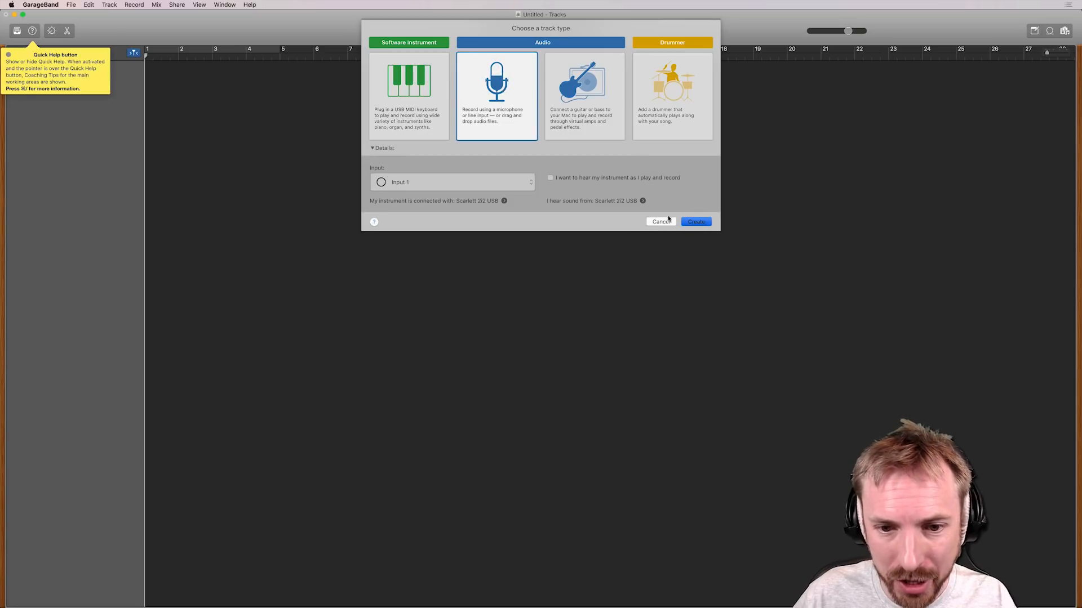
pyautogui.click(696, 222)
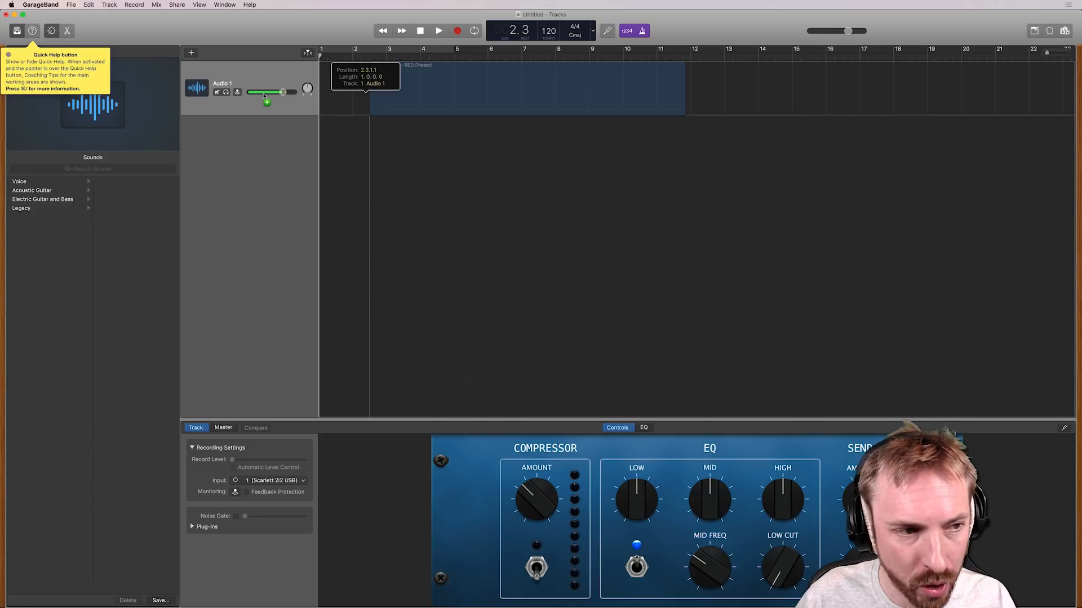
pyautogui.moveTo(425, 133)
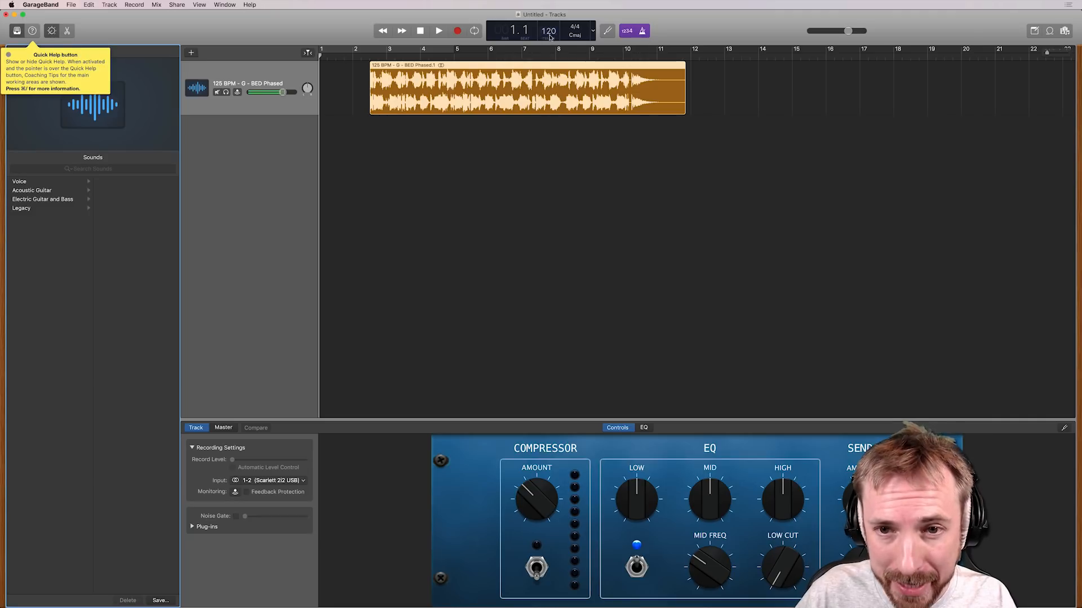
pyautogui.moveTo(683, 90)
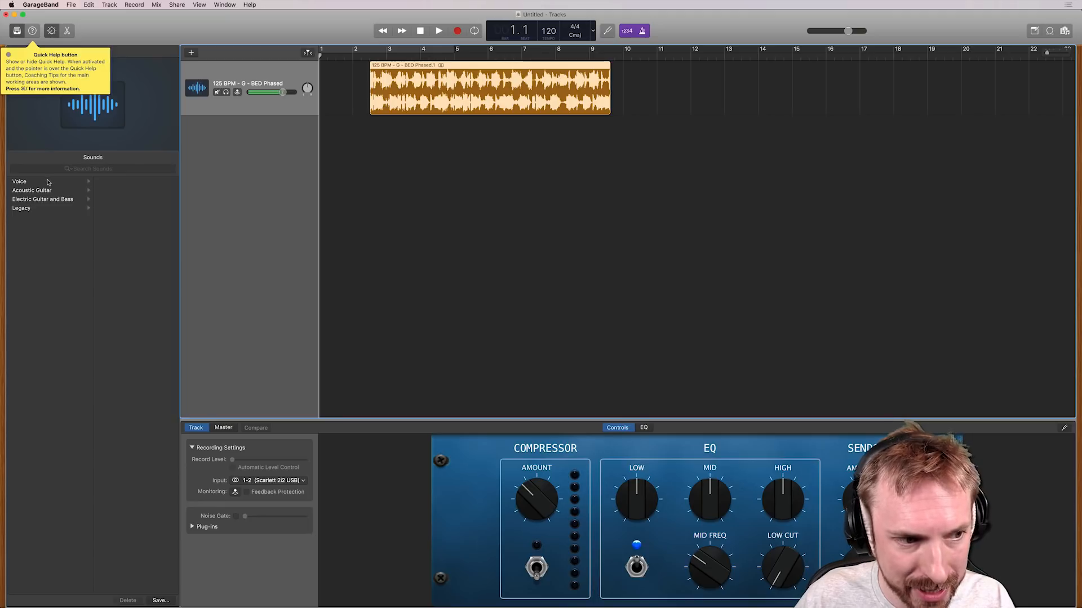
pyautogui.moveTo(103, 221)
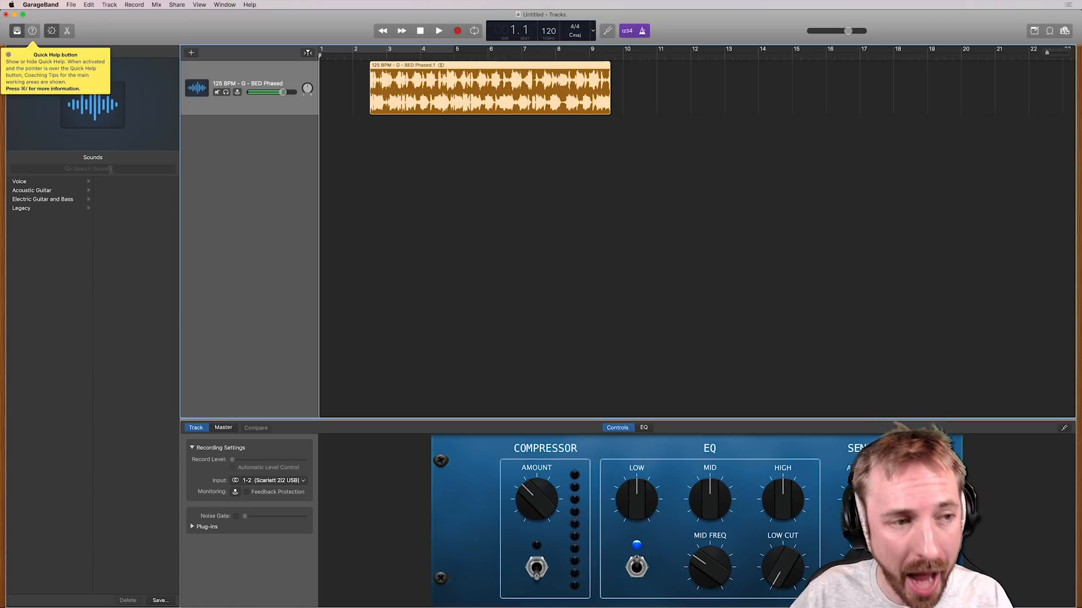
pyautogui.moveTo(430, 161)
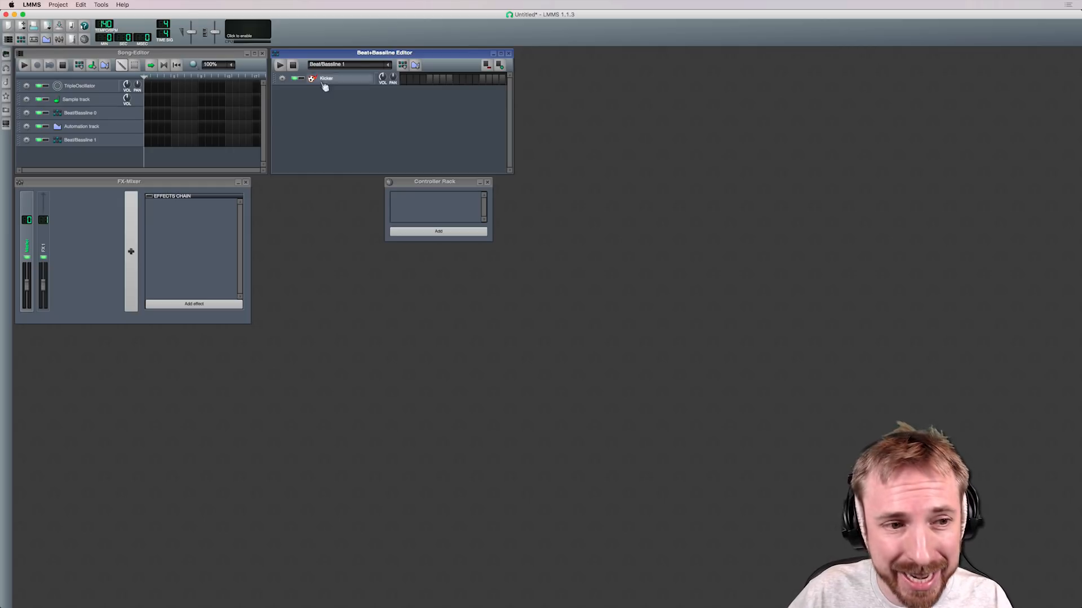
# Switch on kick drum steps in the Kicker row and play the looping pattern.
pyautogui.click(435, 79)
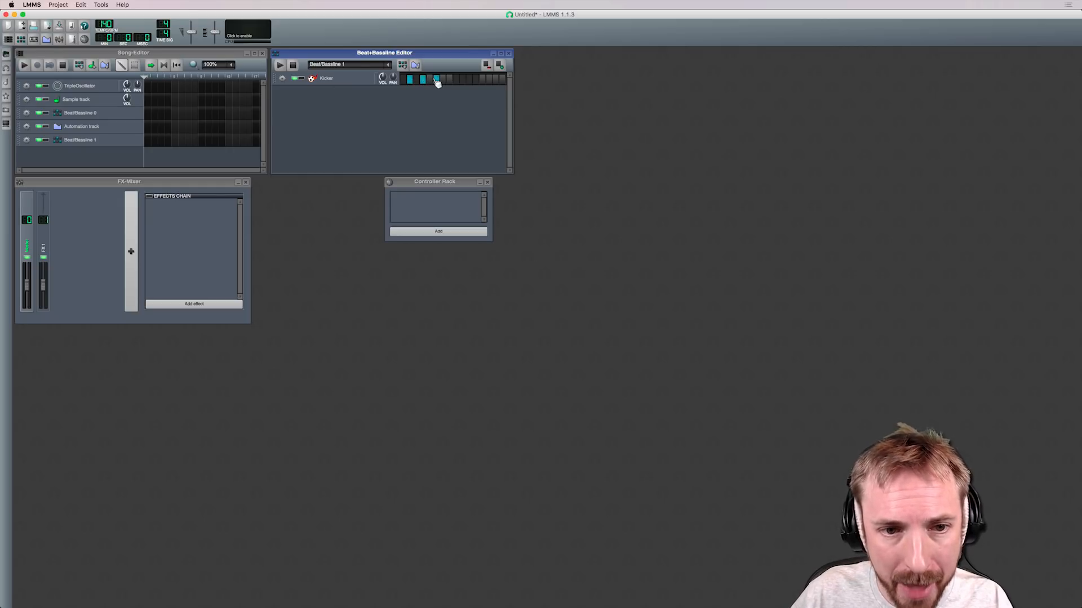
pyautogui.click(280, 64)
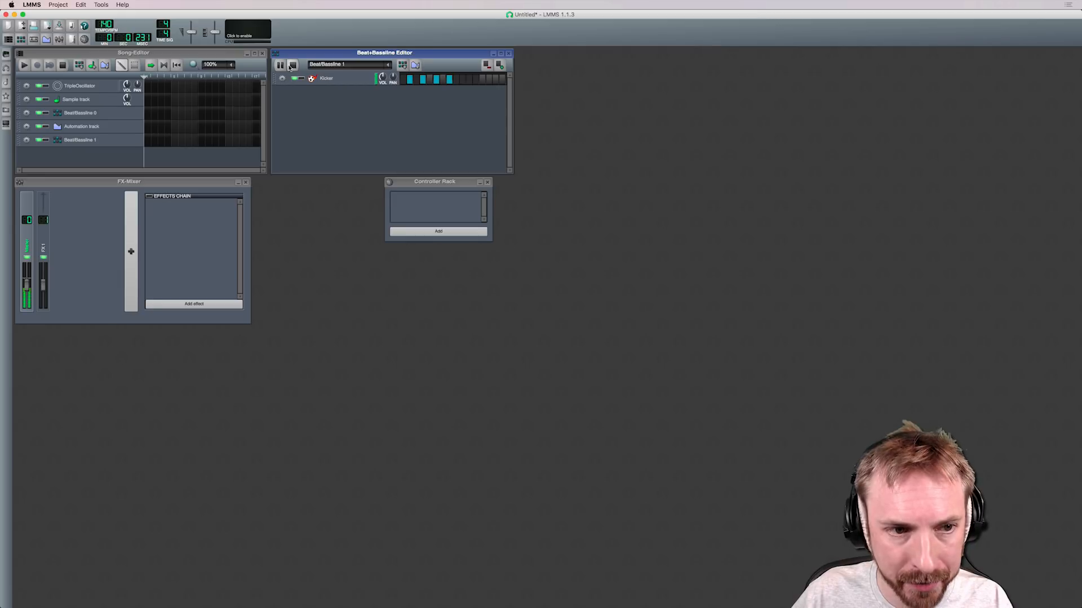
pyautogui.click(279, 64)
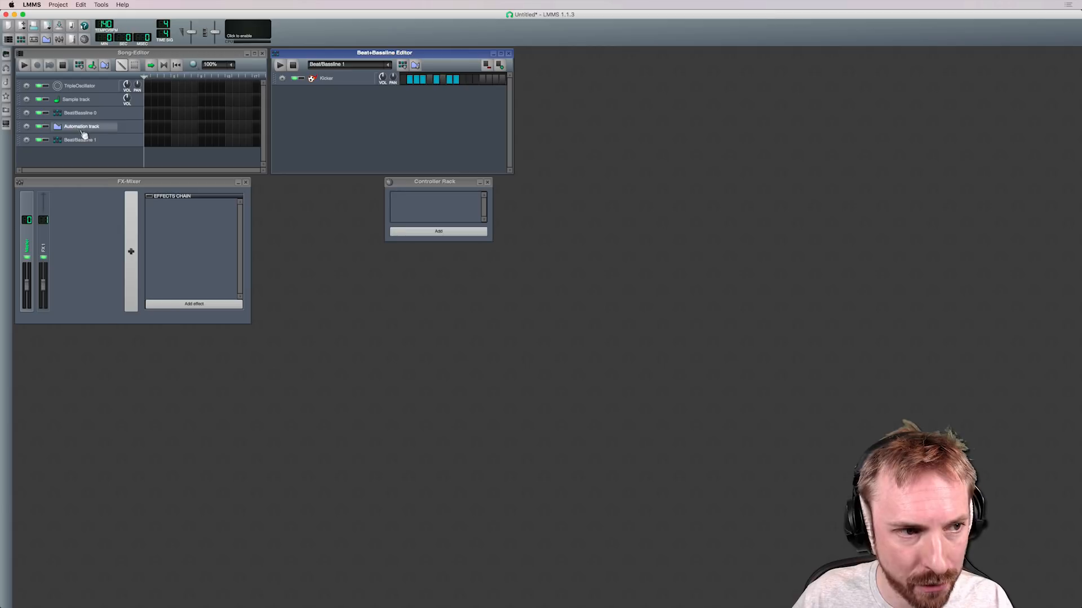
pyautogui.moveTo(112, 141)
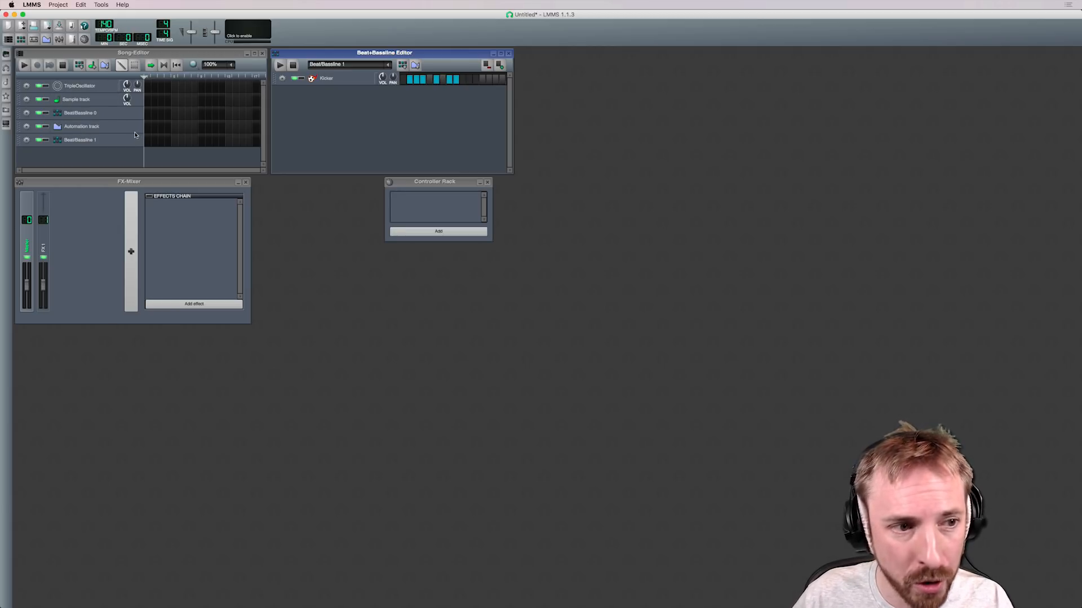
pyautogui.moveTo(184, 124)
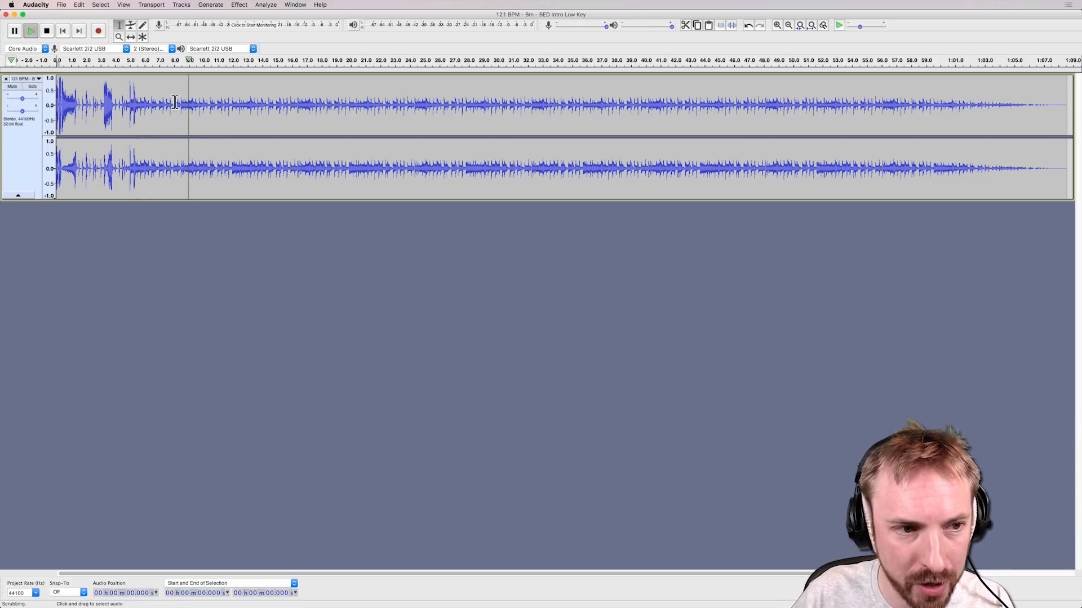
# Stop playback of BED Intro Low Key, lower its gain, and move the cursor earlier in the waveform.
pyautogui.click(32, 31)
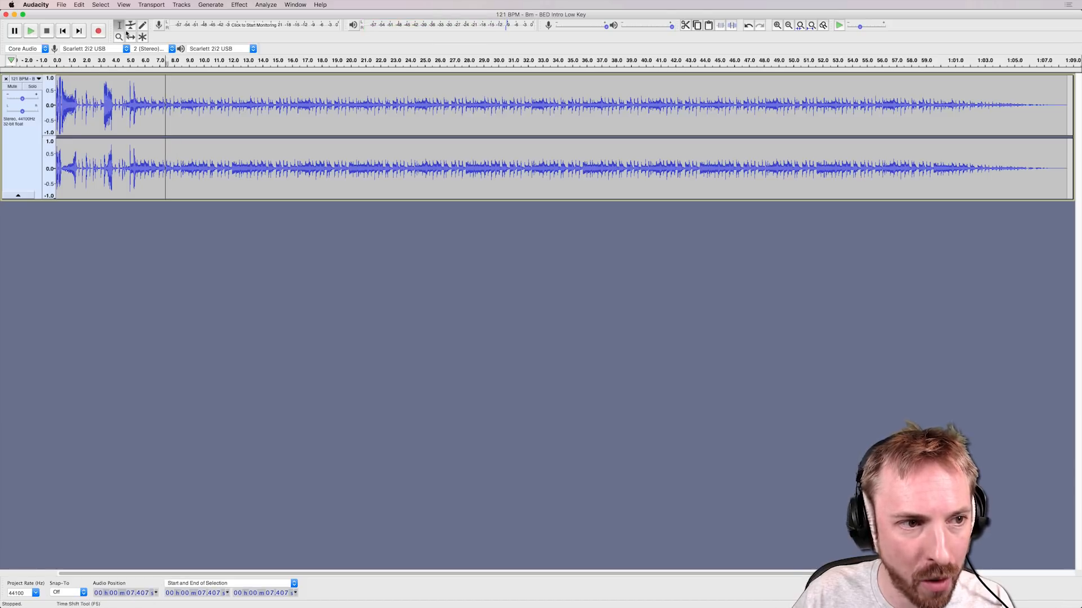
pyautogui.click(131, 25)
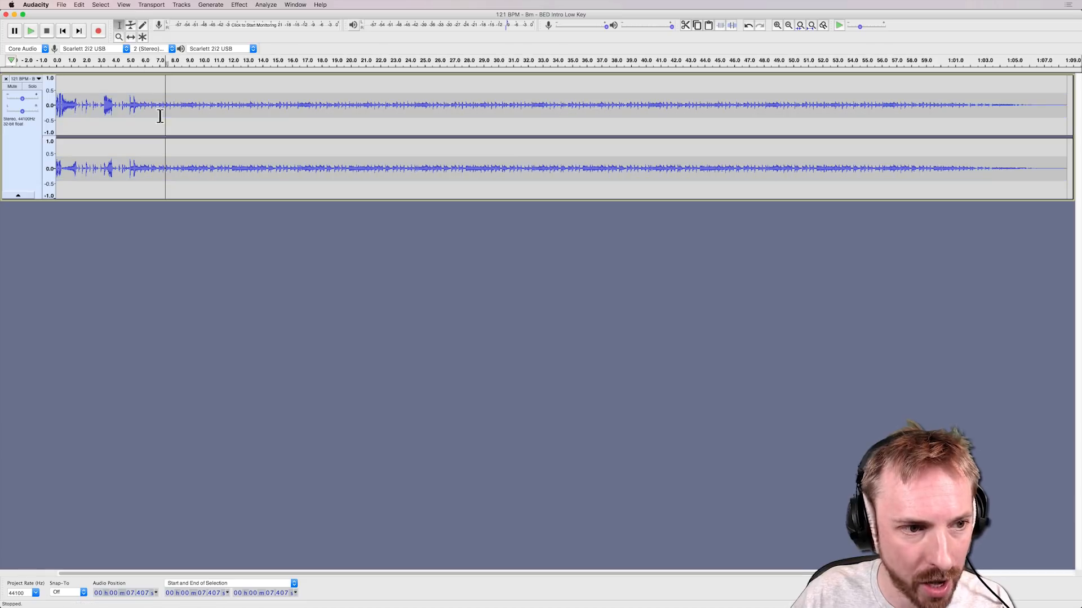
pyautogui.click(142, 107)
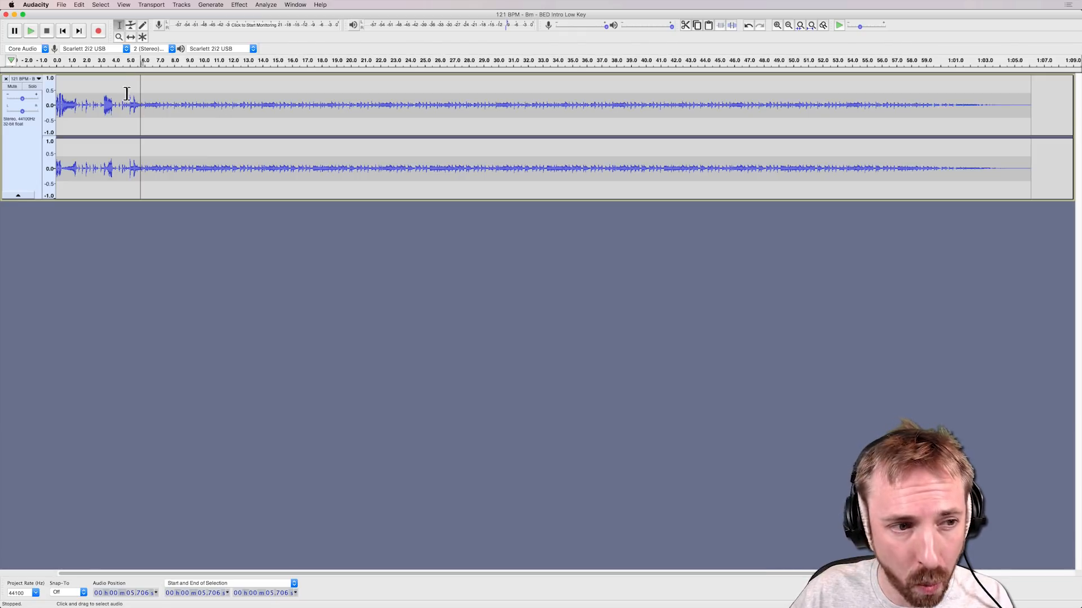
pyautogui.moveTo(120, 71)
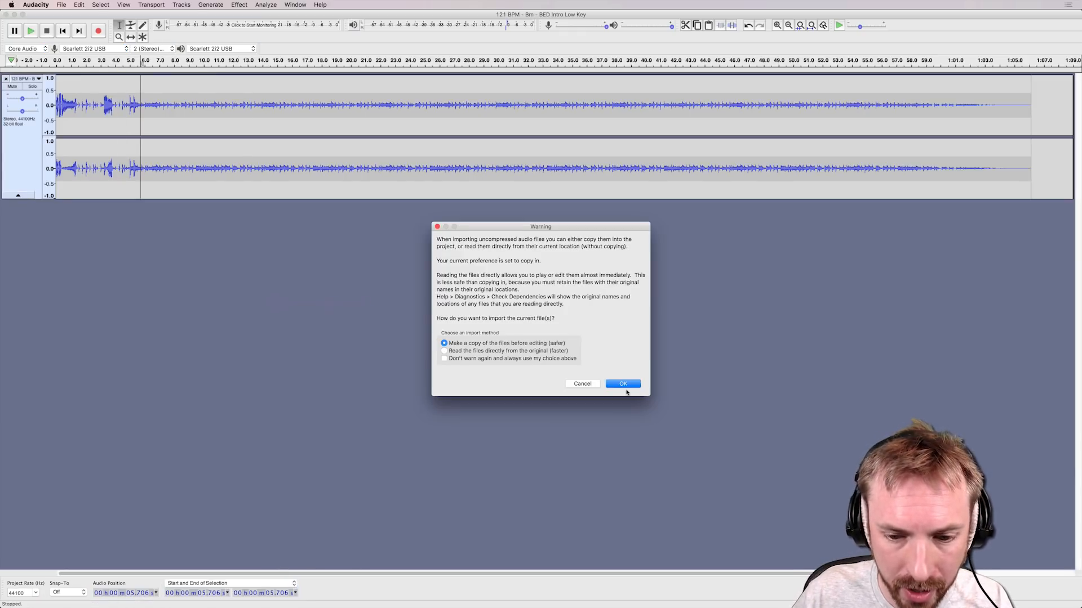
# Import the dragged music loop as a second stereo track, confirming the copy warning.
pyautogui.click(622, 383)
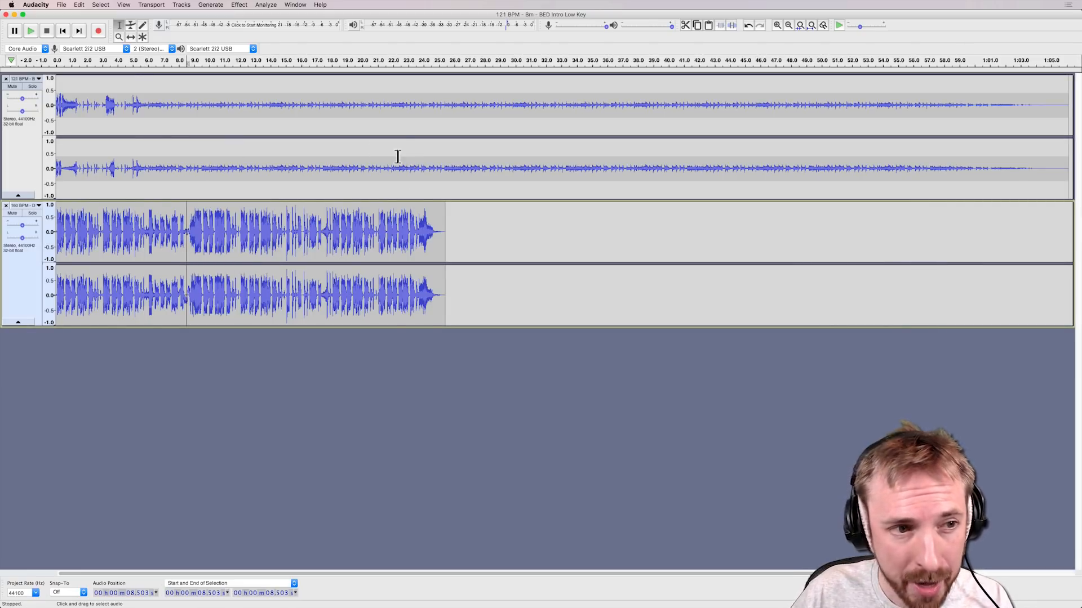
pyautogui.click(94, 48)
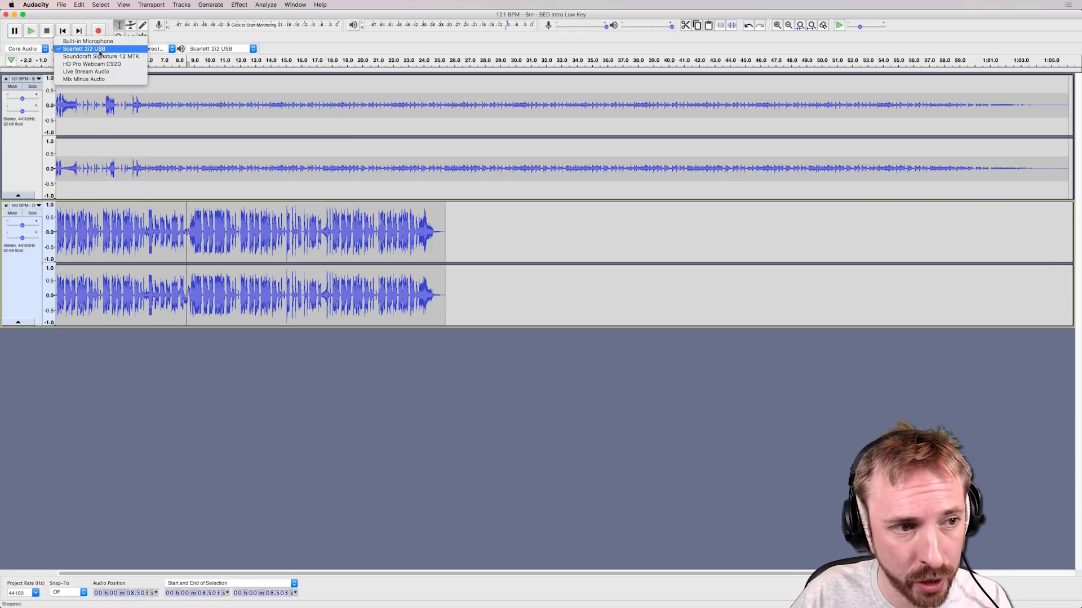
pyautogui.click(148, 48)
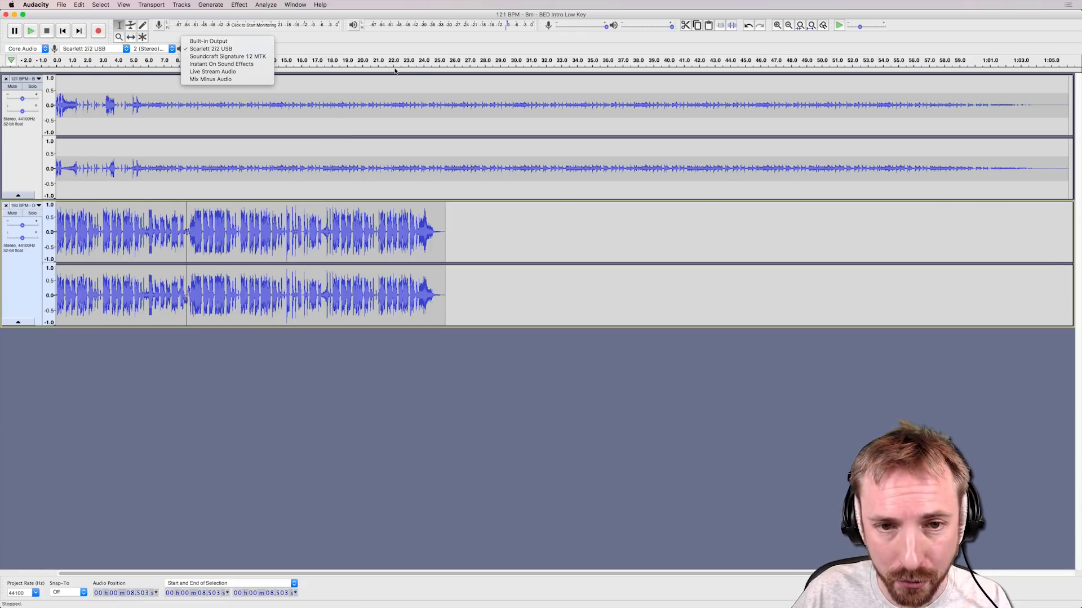
pyautogui.click(210, 49)
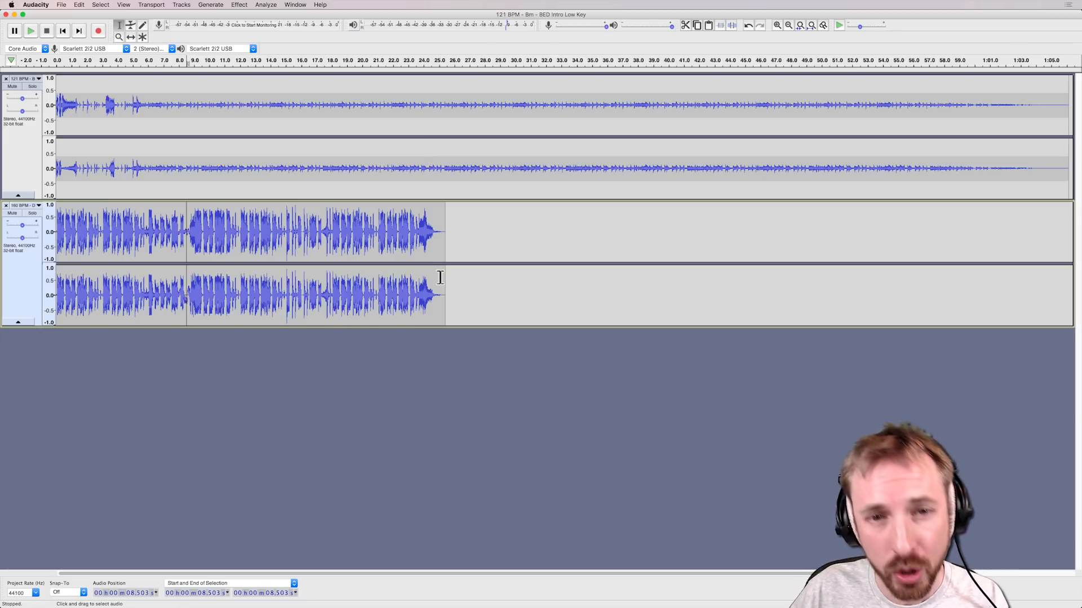